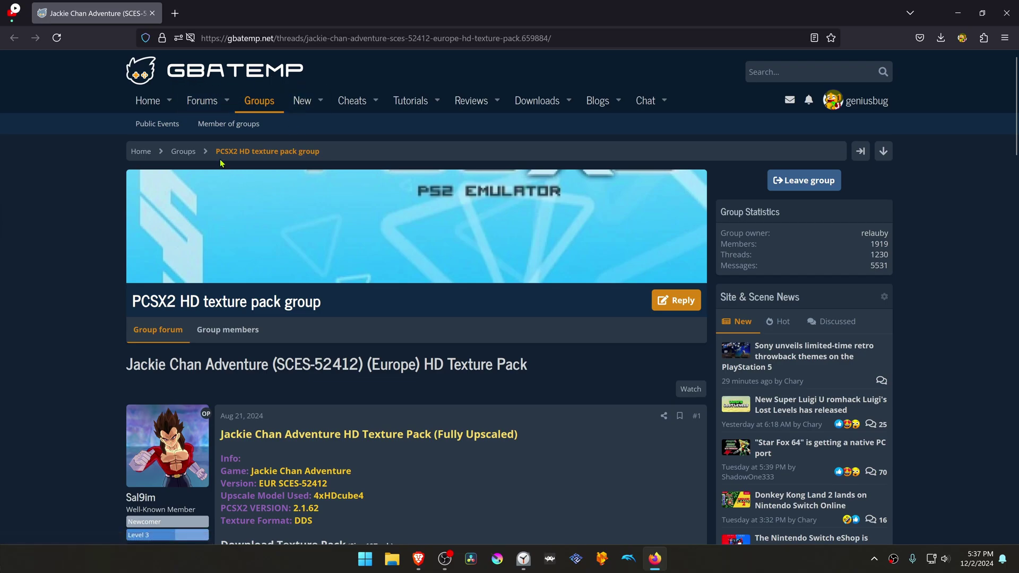
{"action": "mouse_move", "coordinate": [335, 163]}
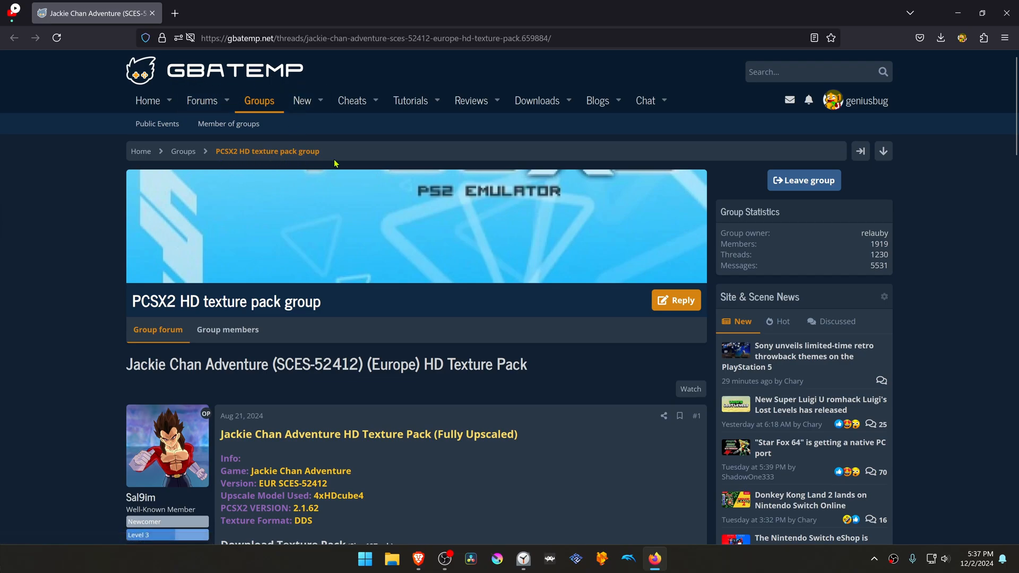
Download Jackie Chan Adventure.rar from Google Drive despite the virus-scan warning and save it to the desktop
{"action": "scroll", "scroll_direction": "down", "scroll_amount": 3}
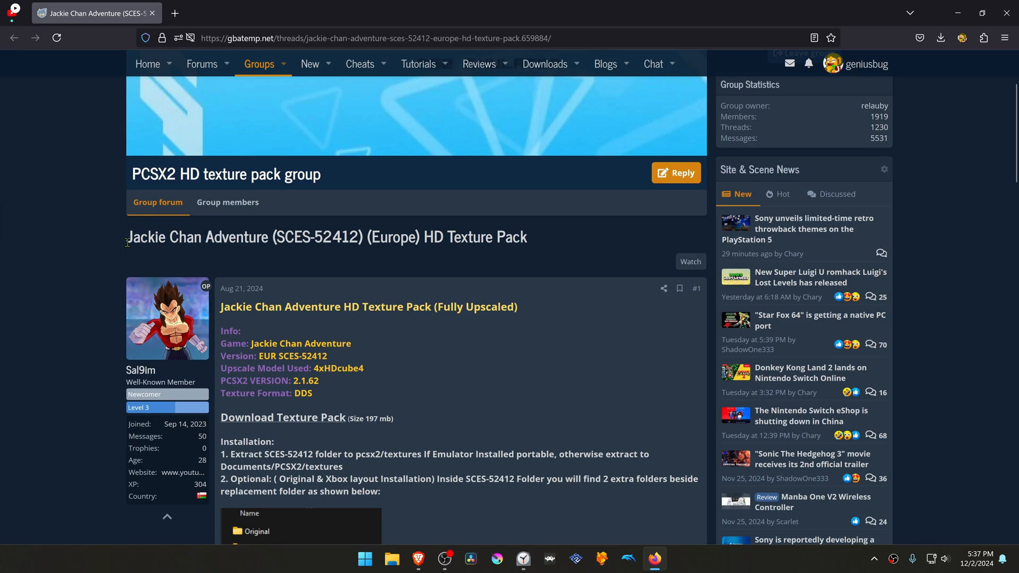
{"action": "mouse_move", "coordinate": [410, 241]}
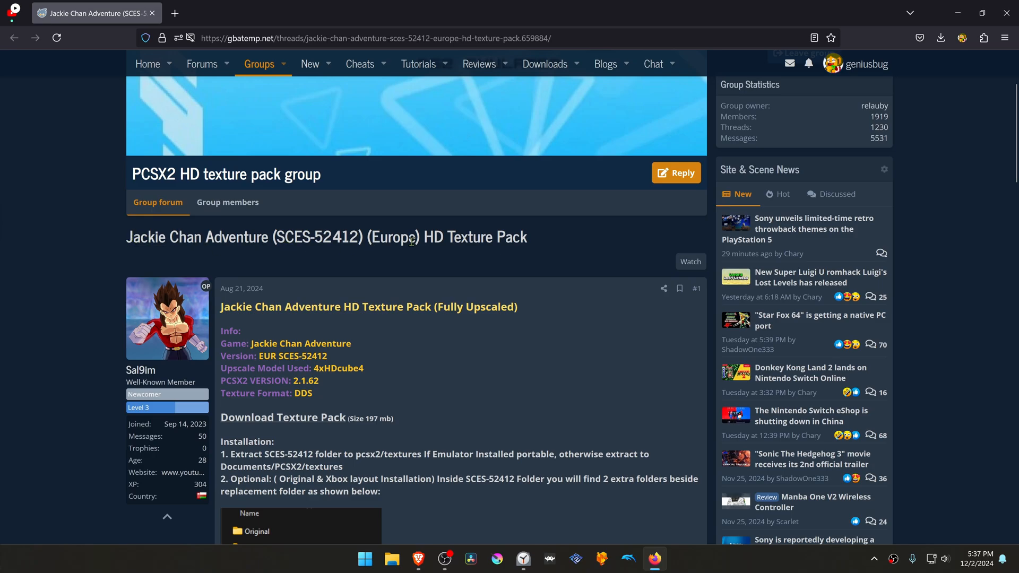
{"action": "mouse_move", "coordinate": [452, 224]}
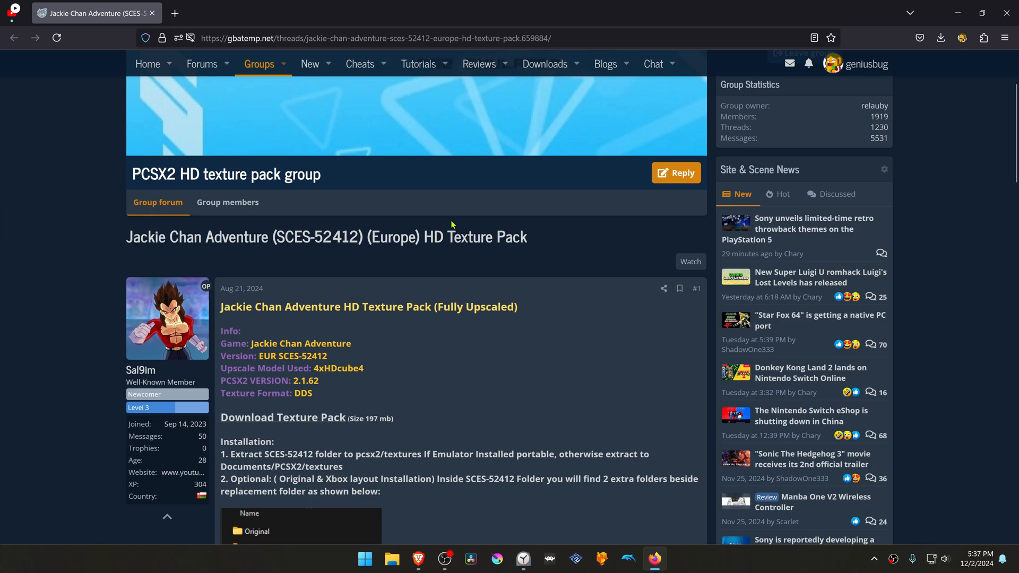
{"action": "scroll", "scroll_direction": "down", "scroll_amount": 3}
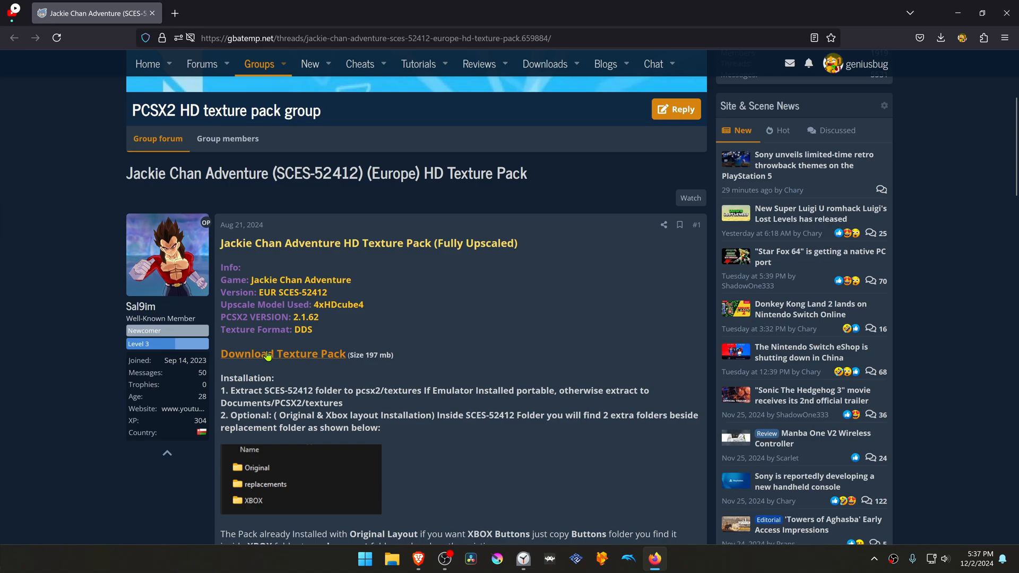
{"action": "mouse_move", "coordinate": [148, 317]}
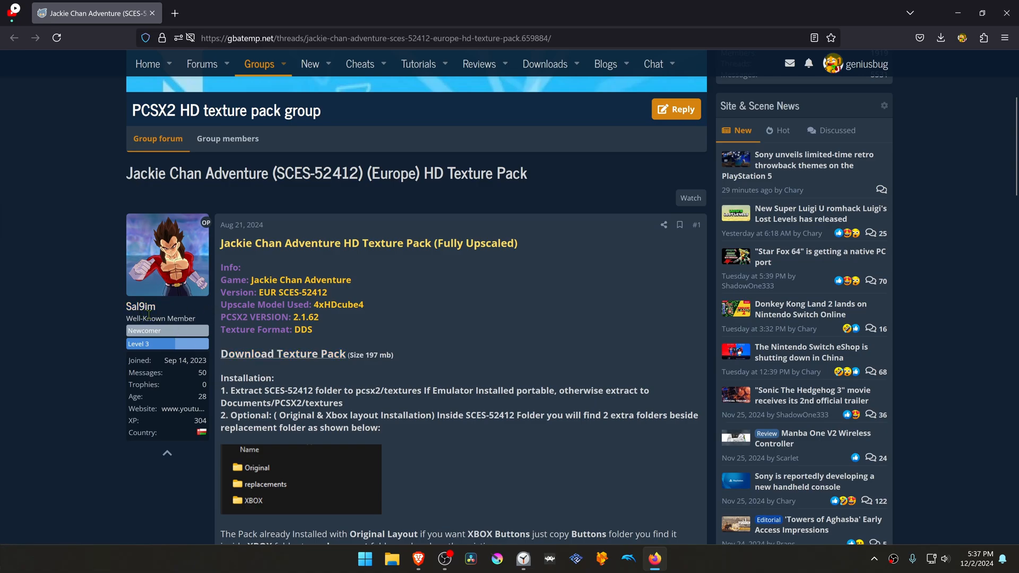
{"action": "mouse_move", "coordinate": [299, 355]}
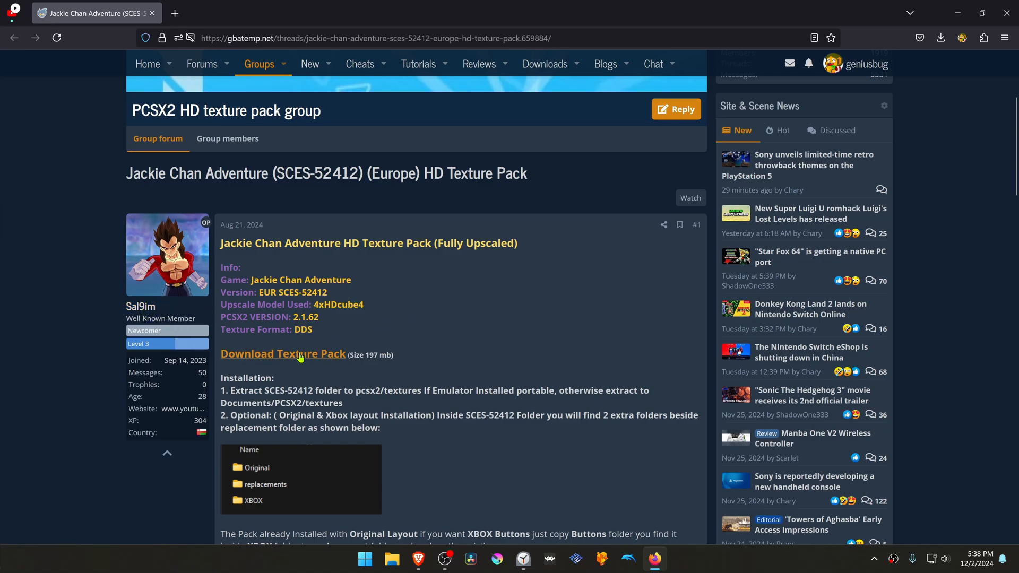
{"action": "mouse_move", "coordinate": [318, 357]}
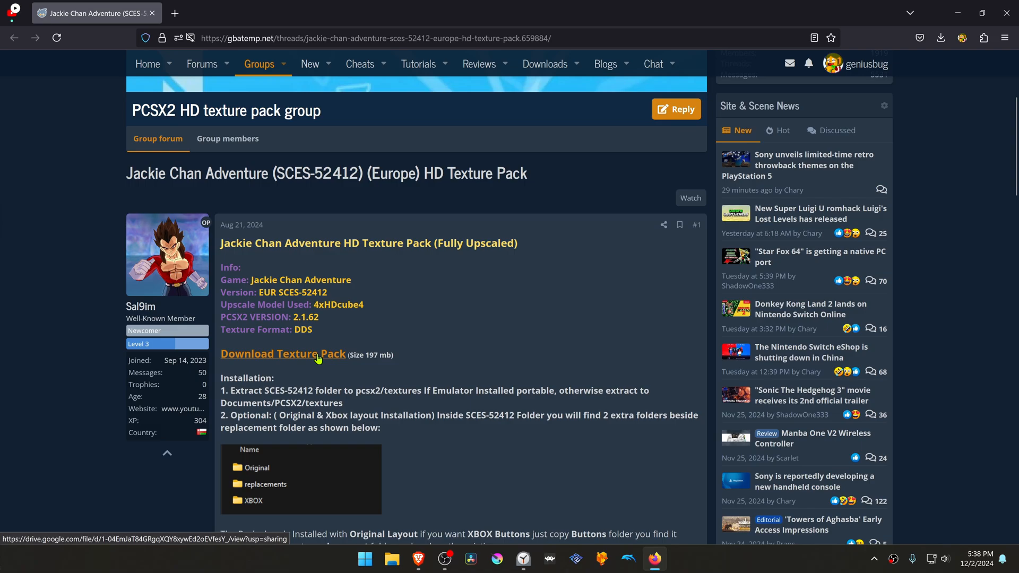
{"action": "left_click", "coordinate": [282, 354]}
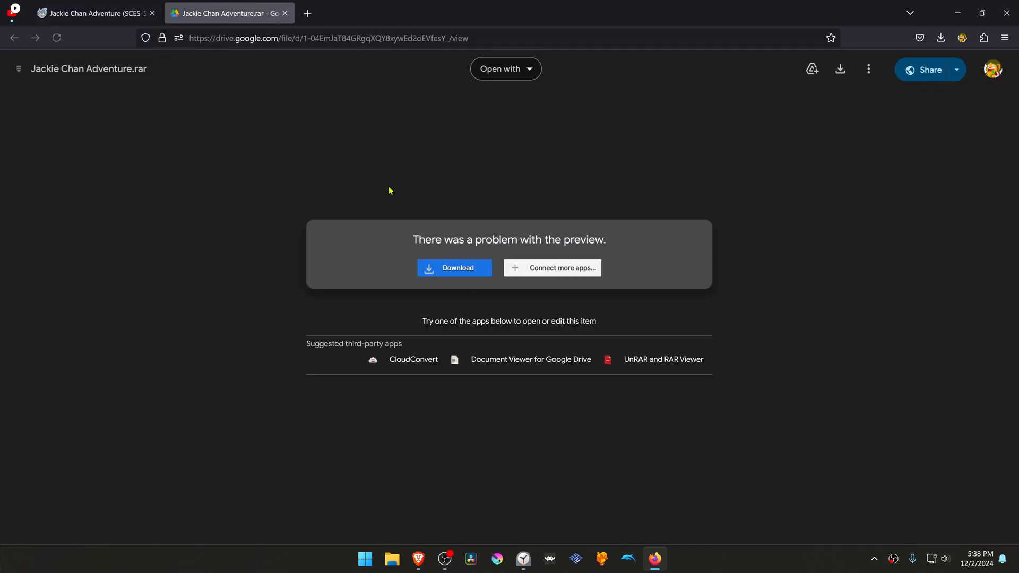
{"action": "left_click", "coordinate": [454, 268]}
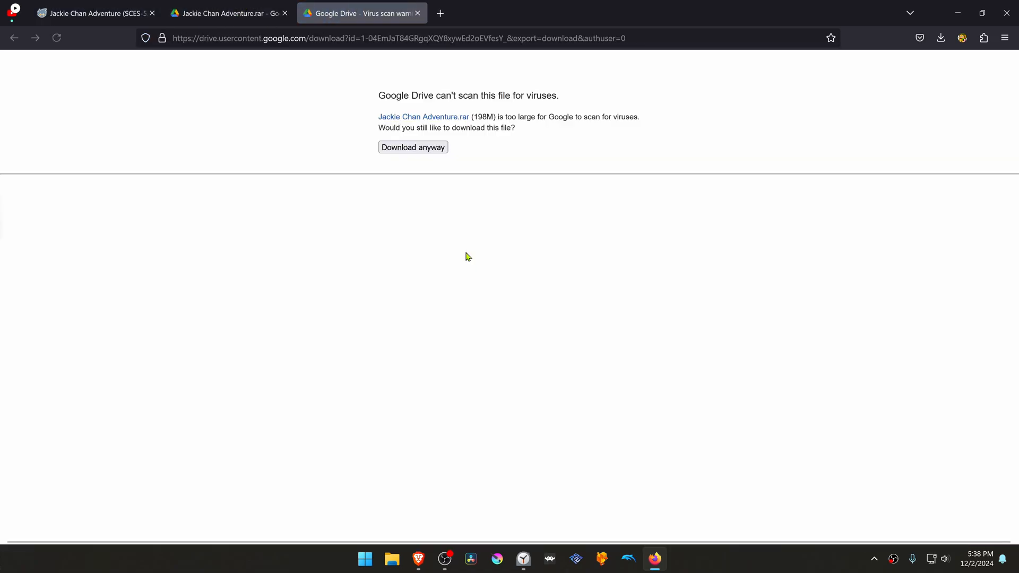
{"action": "left_click", "coordinate": [414, 148]}
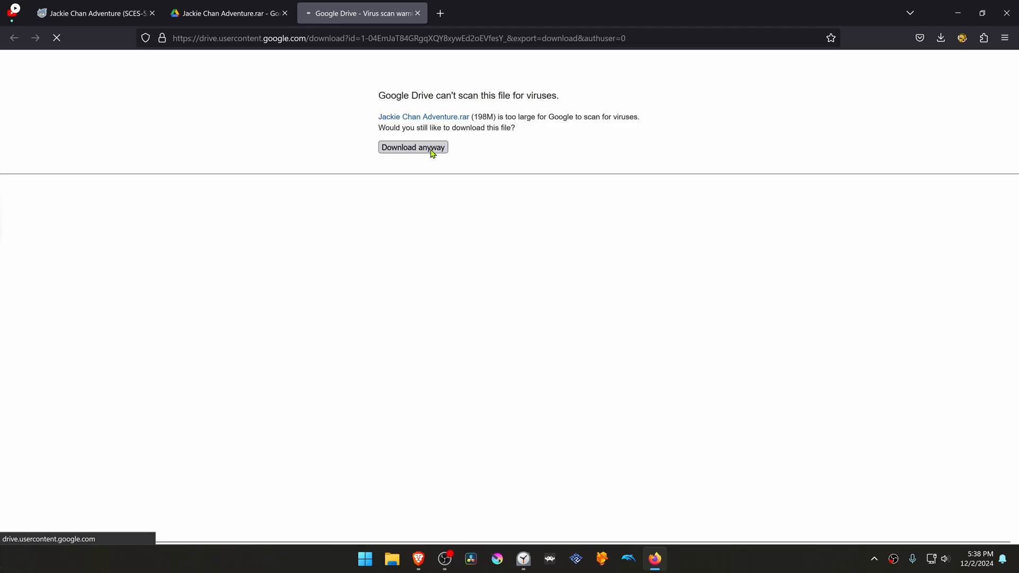
{"action": "left_click", "coordinate": [412, 147]}
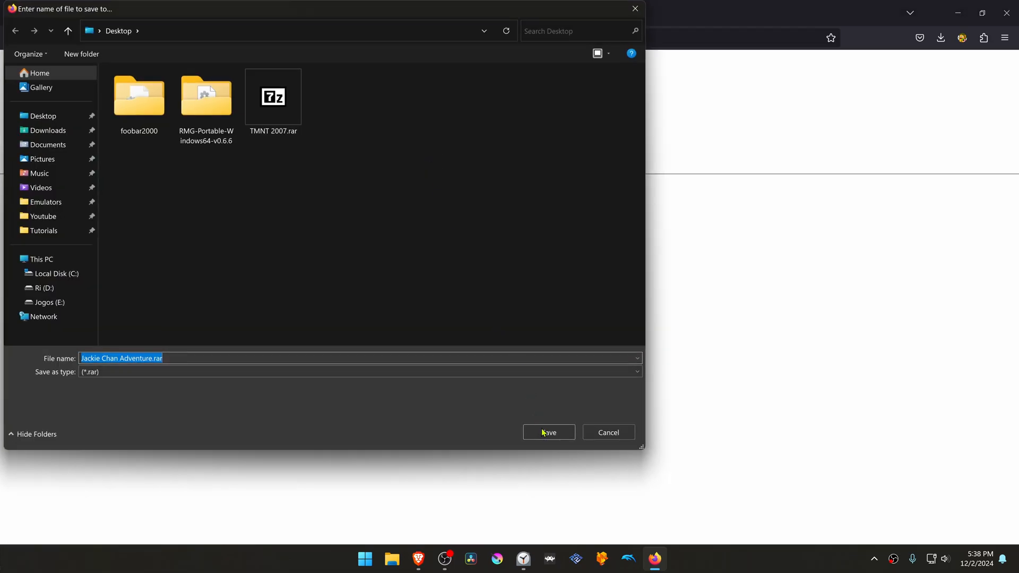
{"action": "left_click", "coordinate": [548, 432]}
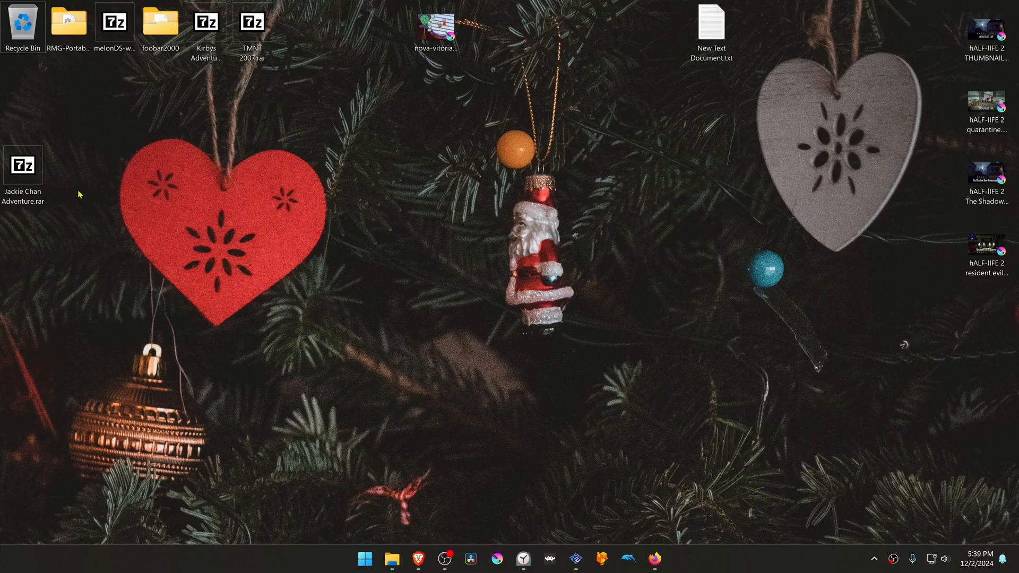
{"action": "mouse_move", "coordinate": [128, 198]}
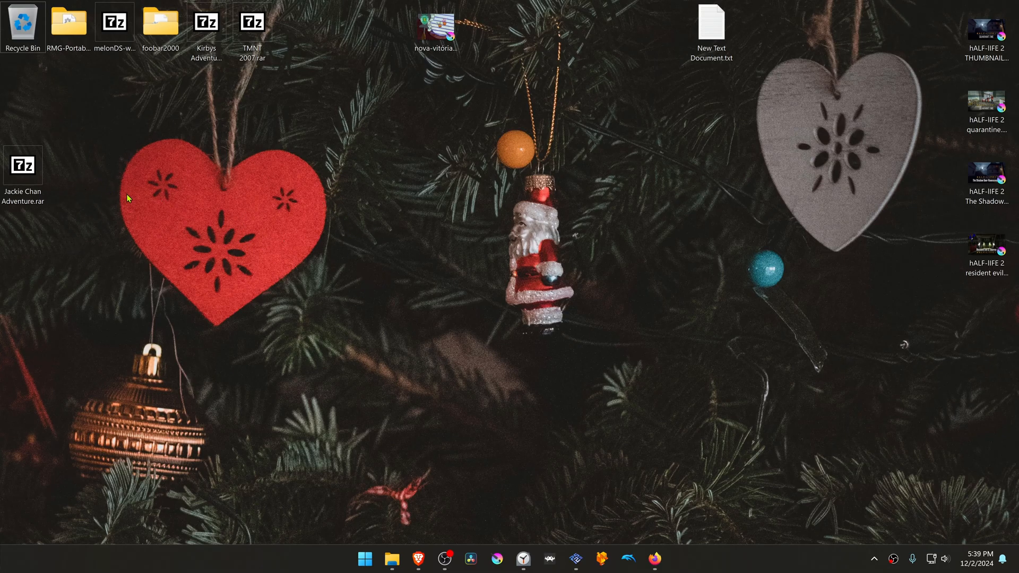
{"action": "mouse_move", "coordinate": [52, 214]}
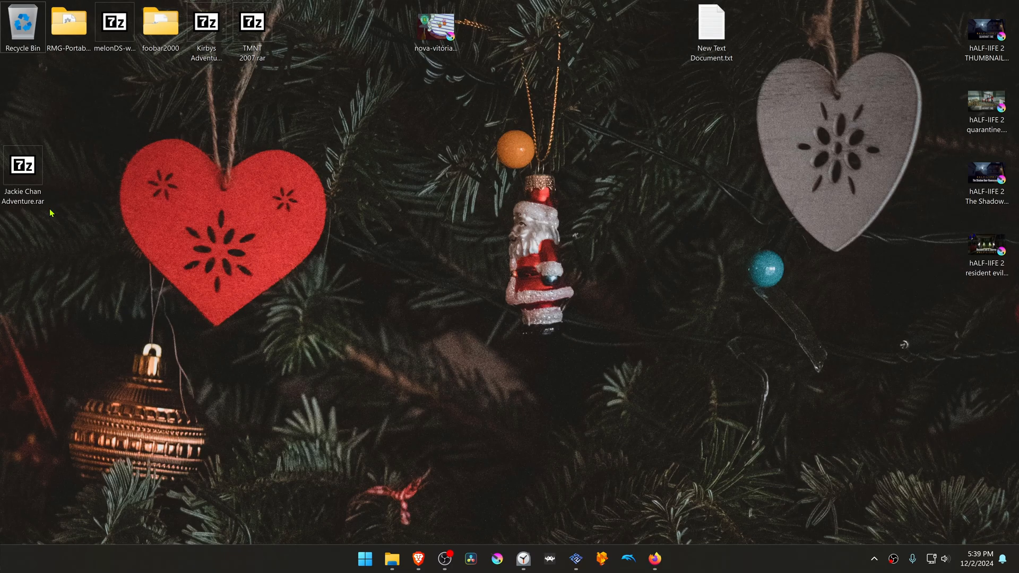
{"action": "mouse_move", "coordinate": [23, 166]}
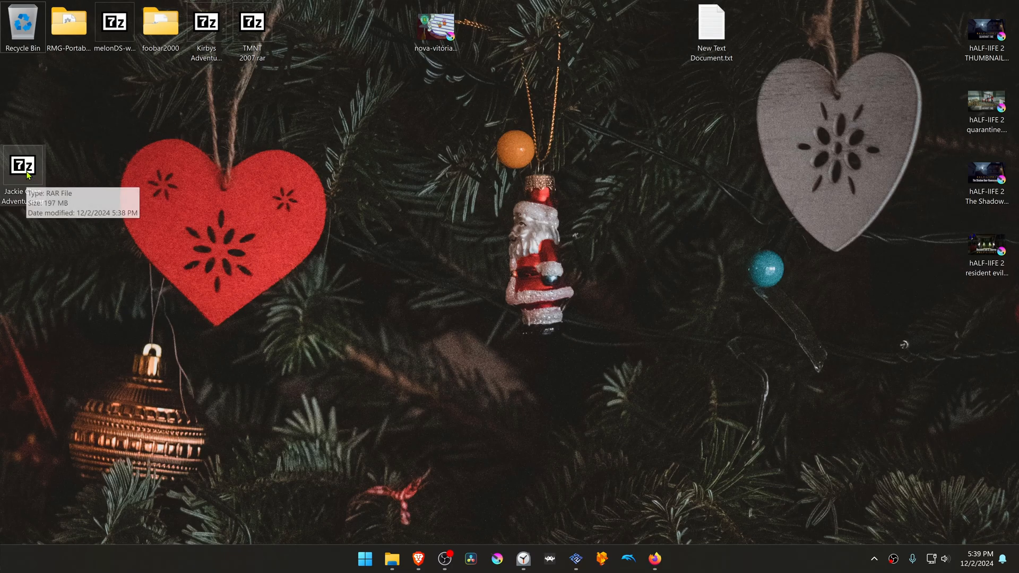
Extract Jackie Chan Adventure.rar with 7-Zip so the SCES-52412 folder appears on the desktop
{"action": "right_click", "coordinate": [23, 166]}
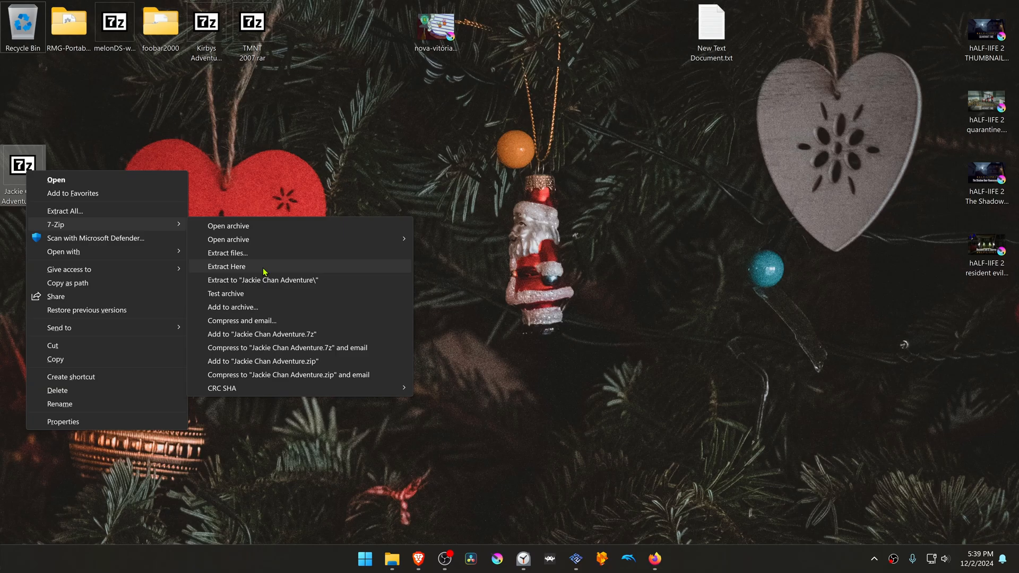
{"action": "left_click", "coordinate": [227, 267]}
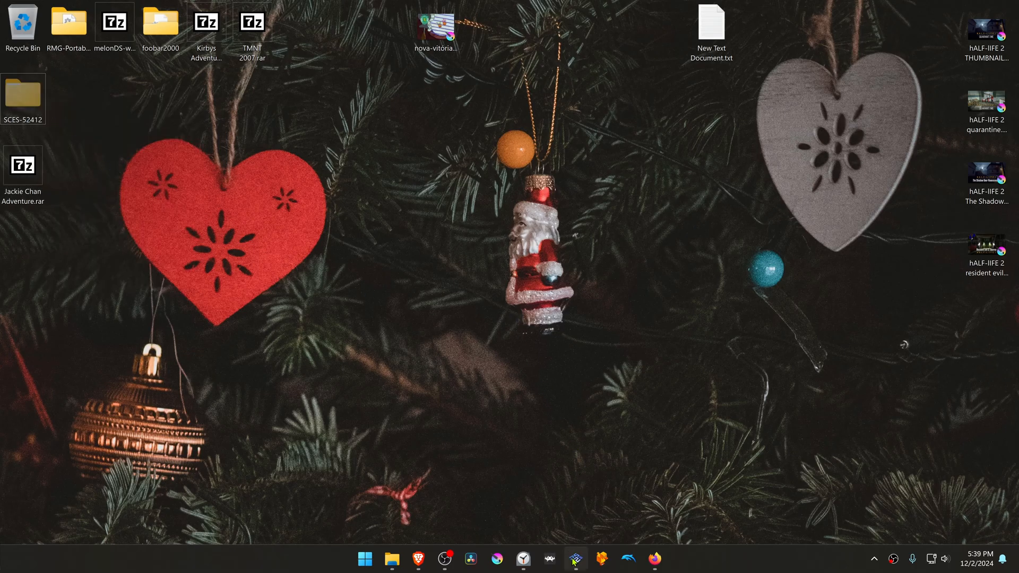
Move the SCES-52412 folder into PCSX2's textures directory via Tools > Open Data Directory
{"action": "left_click", "coordinate": [328, 97]}
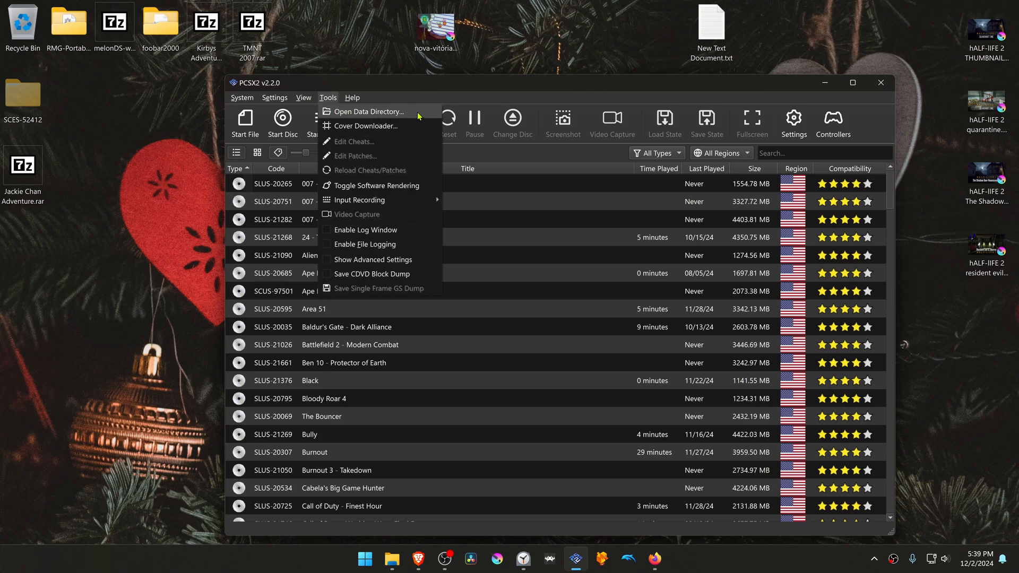
{"action": "left_click", "coordinate": [370, 111]}
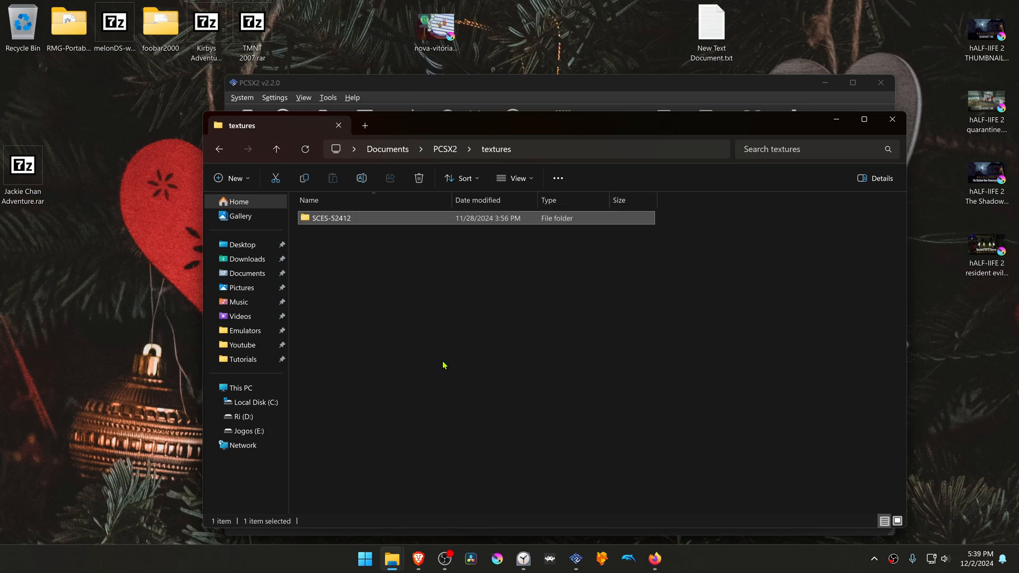
{"action": "left_click", "coordinate": [383, 325]}
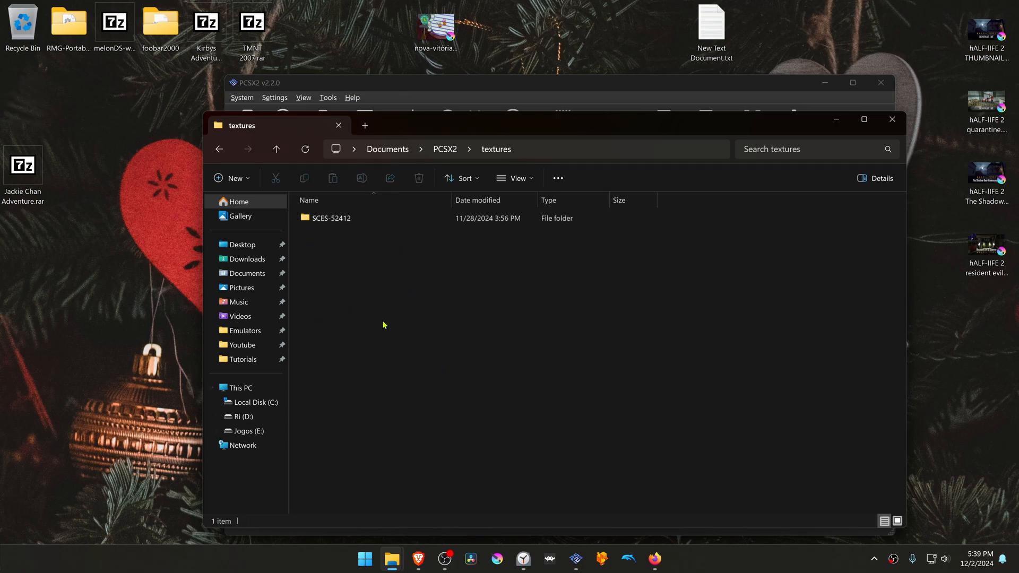
{"action": "mouse_move", "coordinate": [510, 85]}
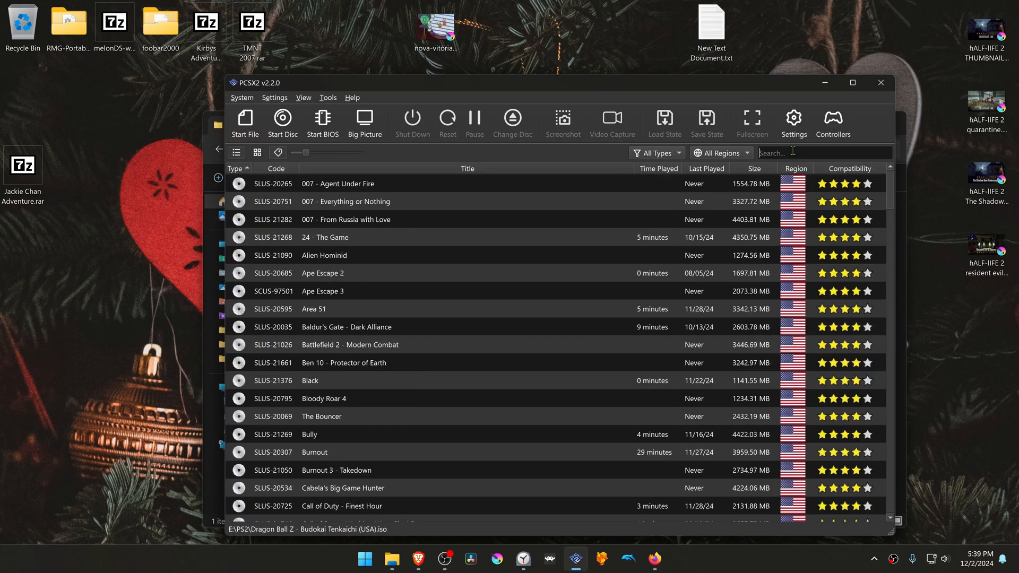
Set Jackie Chan Adventures' per-game Internal Resolution to 6x Native (~2160px/4K UHD) under Graphics > Rendering
{"action": "type", "text": "jac"}
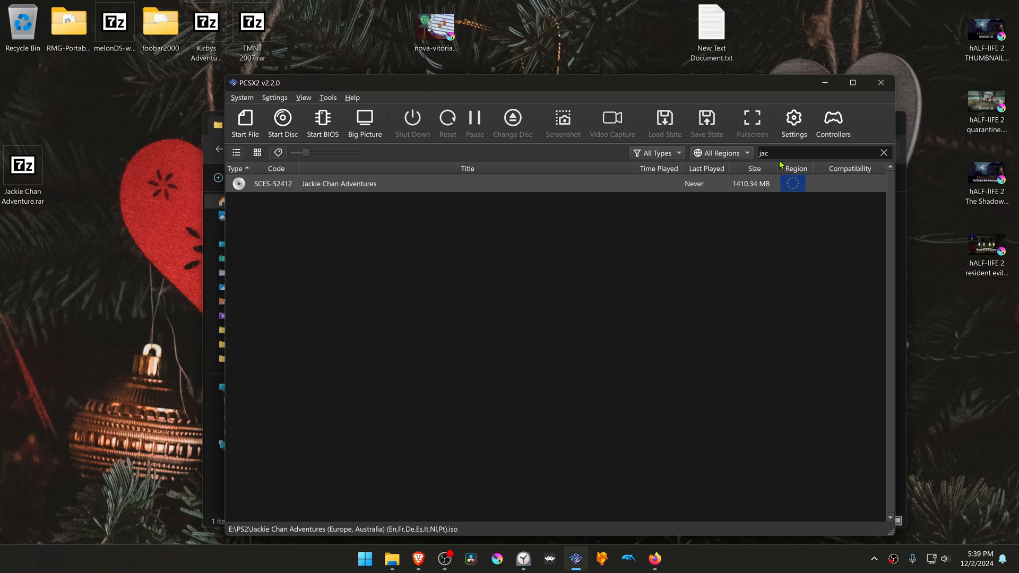
{"action": "right_click", "coordinate": [339, 183]}
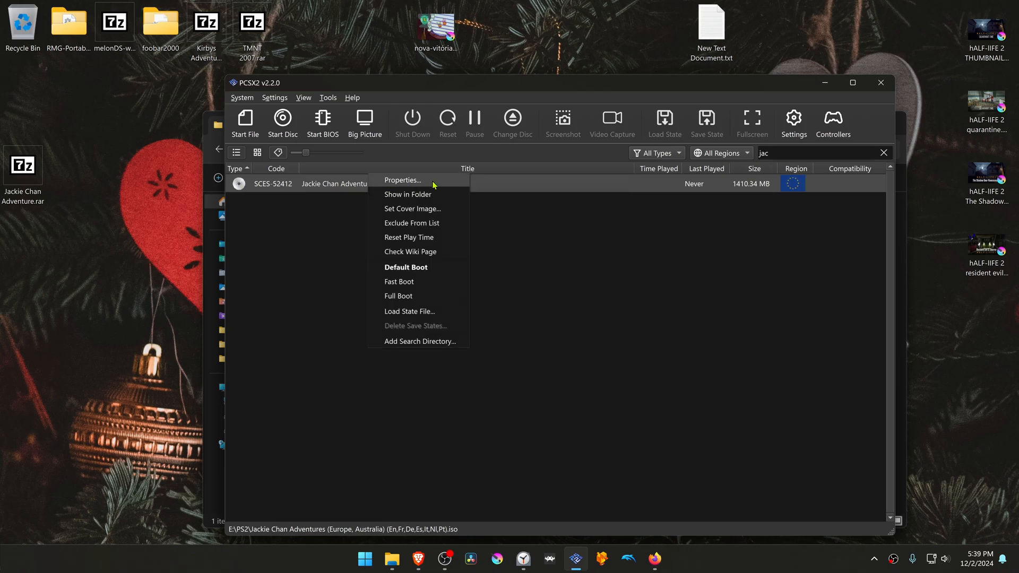
{"action": "left_click", "coordinate": [403, 180]}
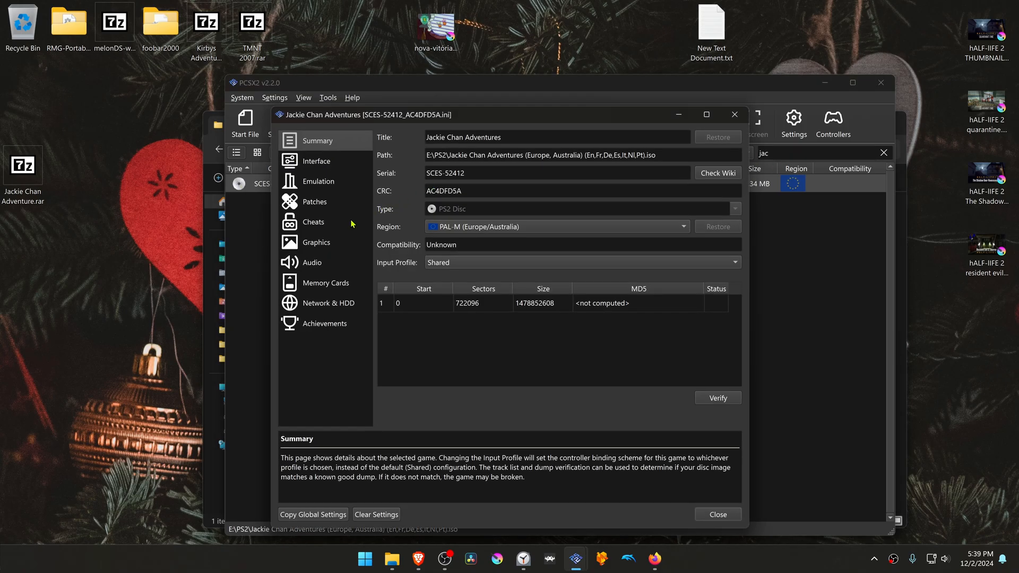
{"action": "left_click", "coordinate": [316, 242]}
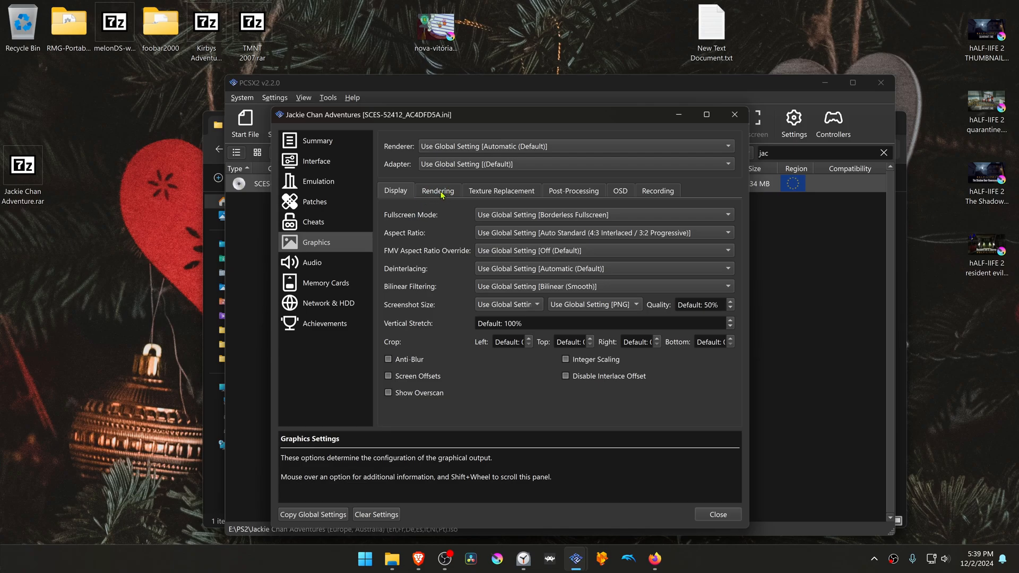
{"action": "left_click", "coordinate": [438, 190]}
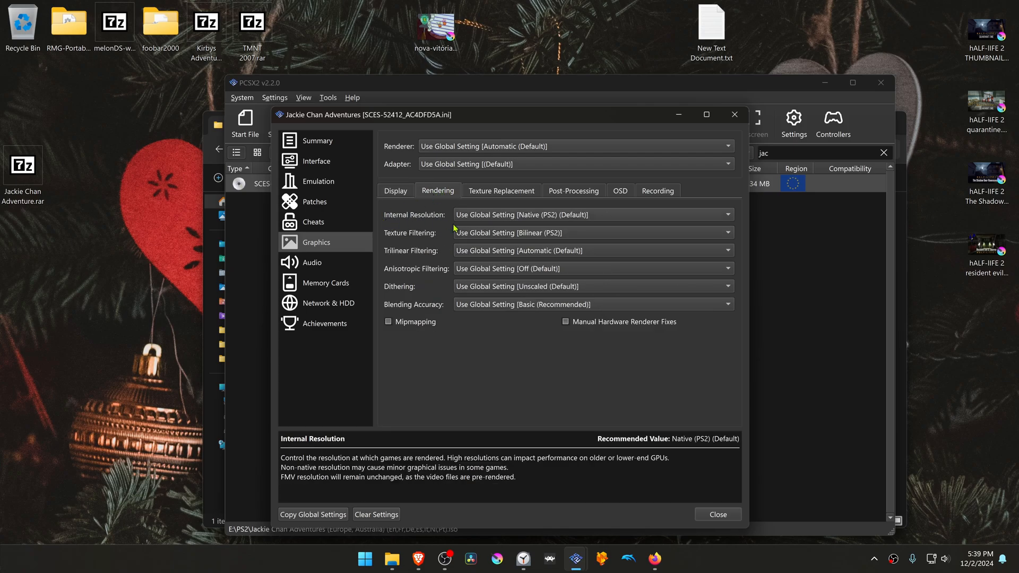
{"action": "mouse_move", "coordinate": [529, 223]}
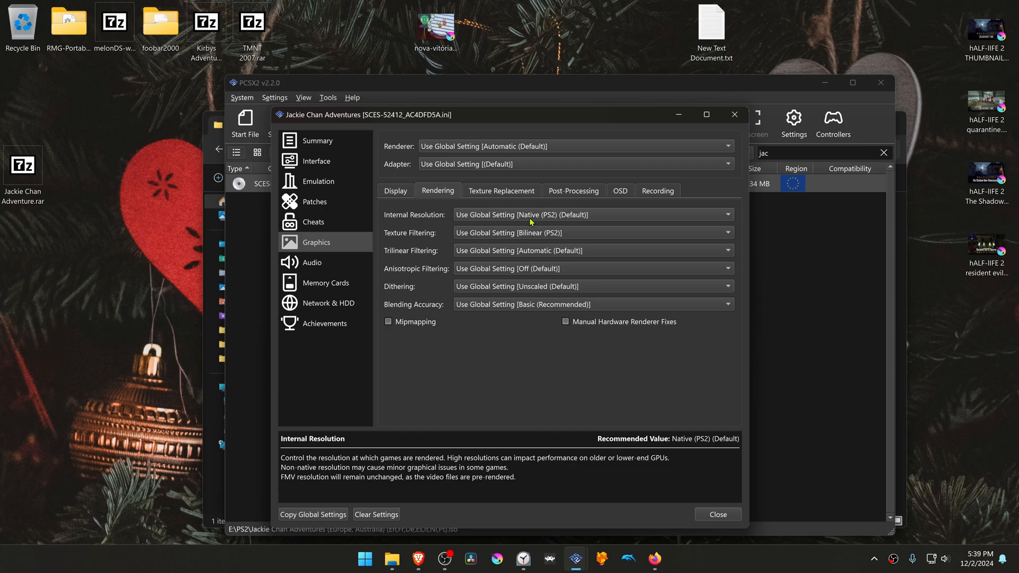
{"action": "mouse_move", "coordinate": [504, 221]}
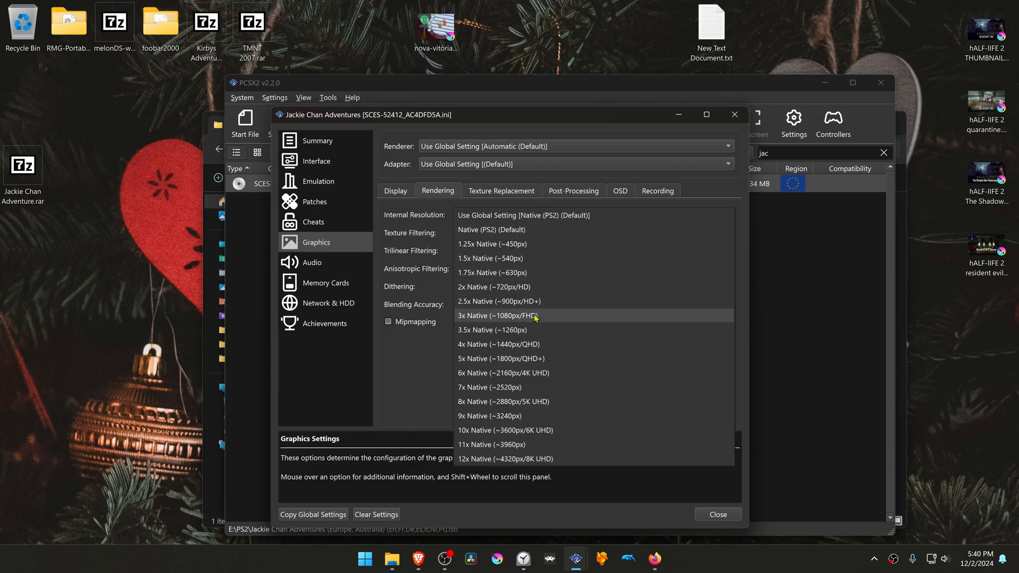
{"action": "left_click", "coordinate": [503, 373]}
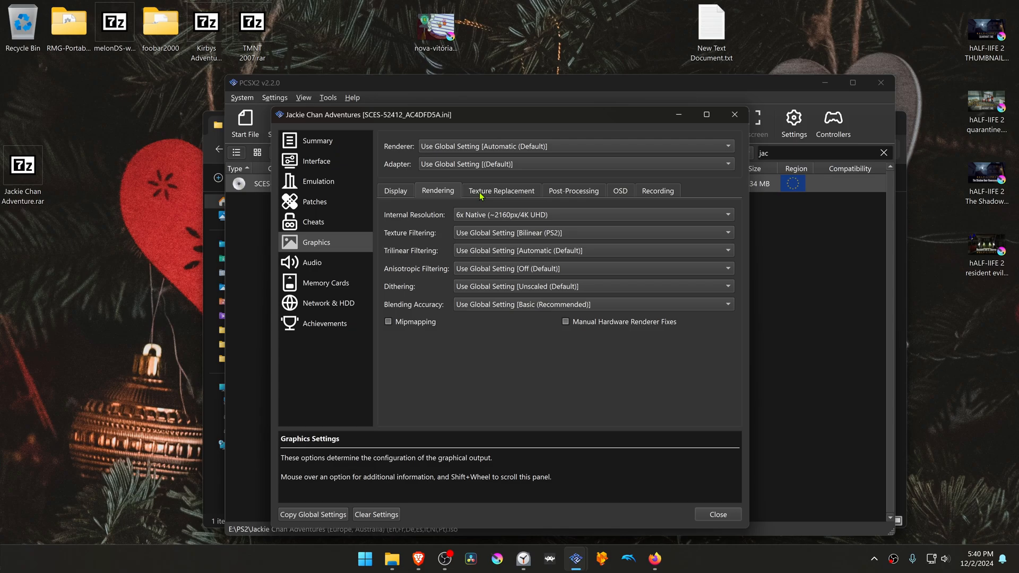
Enable Load Textures and Asynchronous Texture Loading under Texture Replacement, then close the game's properties
{"action": "left_click", "coordinate": [501, 191]}
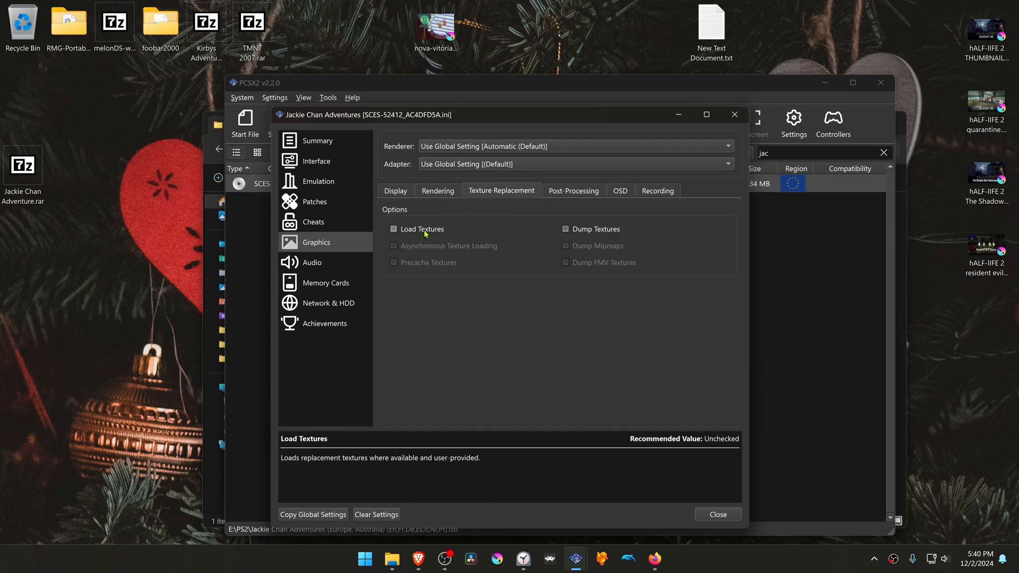
{"action": "left_click", "coordinate": [394, 229]}
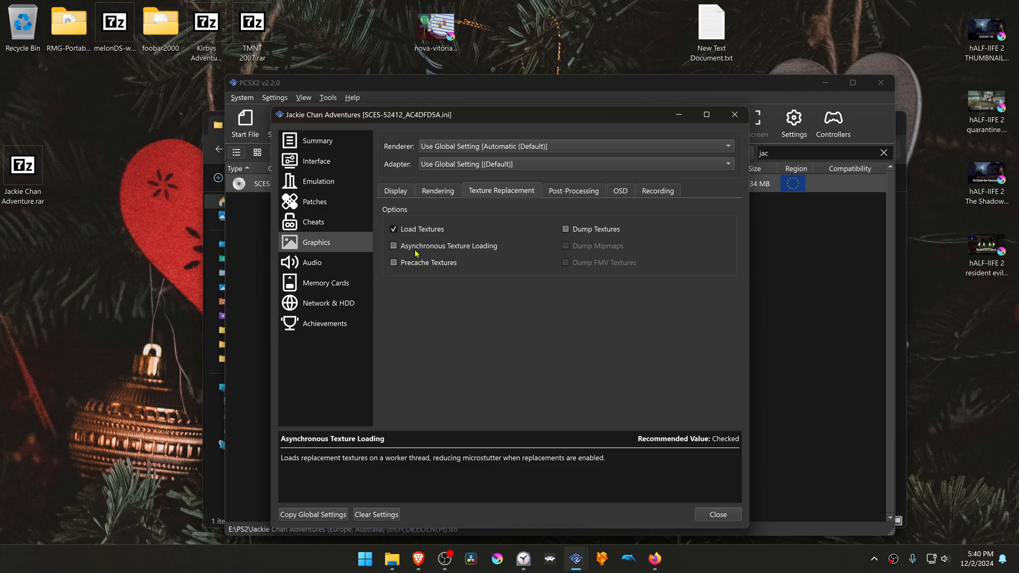
{"action": "left_click", "coordinate": [394, 246]}
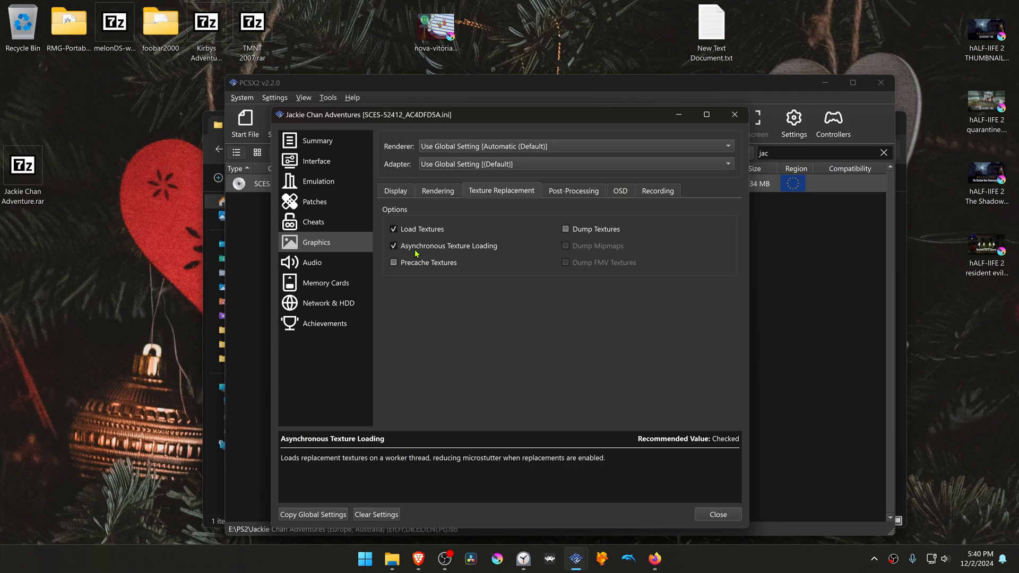
{"action": "left_click", "coordinate": [718, 514]}
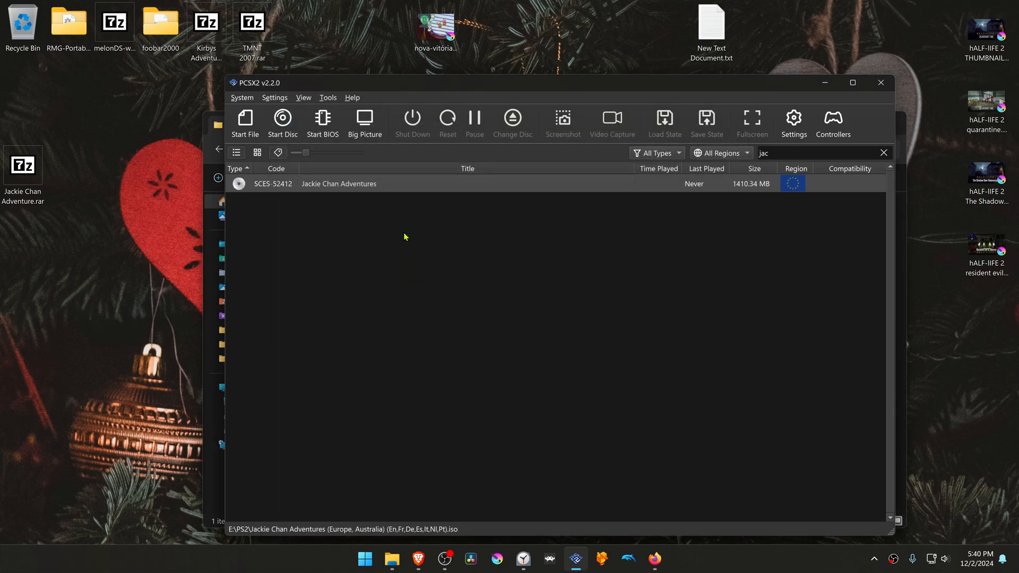
Boot Jackie Chan Adventures from the game list so its opening cutscene plays
{"action": "double_click", "coordinate": [339, 183]}
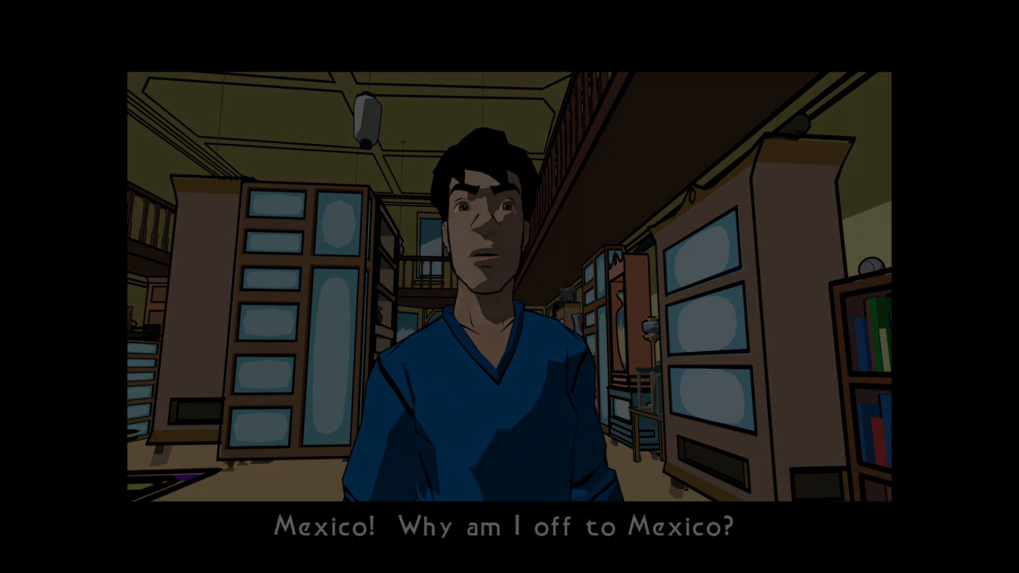